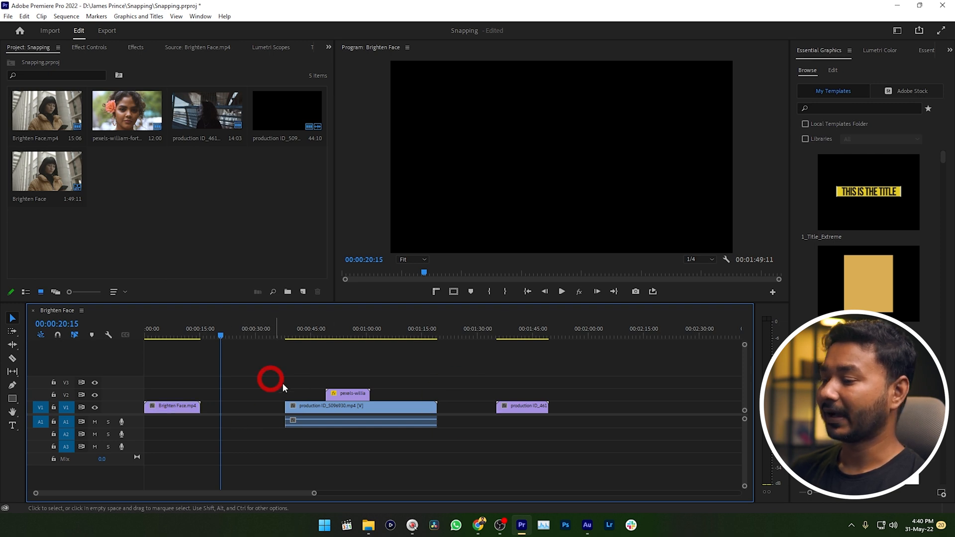
pyautogui.moveTo(282, 369)
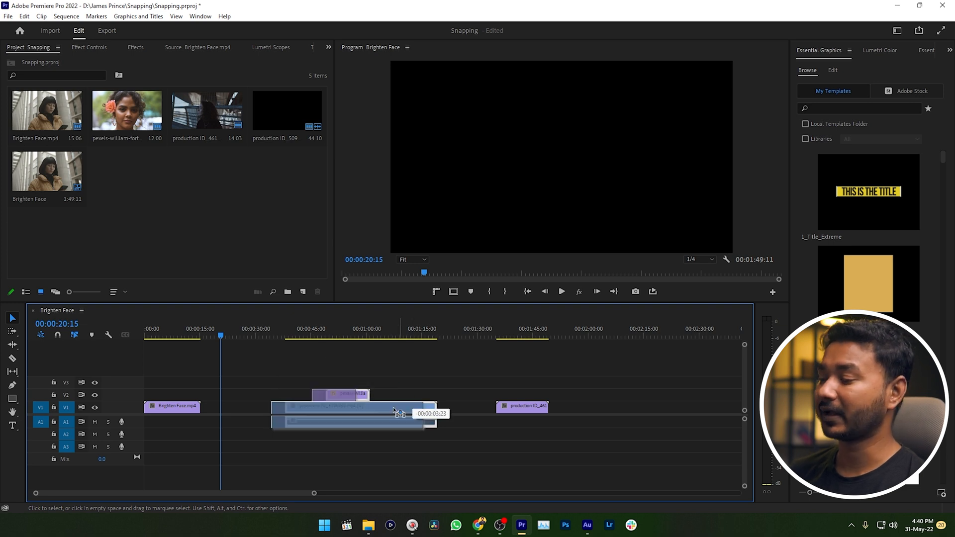
# Step: Drag production ID_5096930.mp4 and its V2 clip left toward Brighten Face.mp4
pyautogui.moveTo(396, 412); pyautogui.dragTo(332, 411)
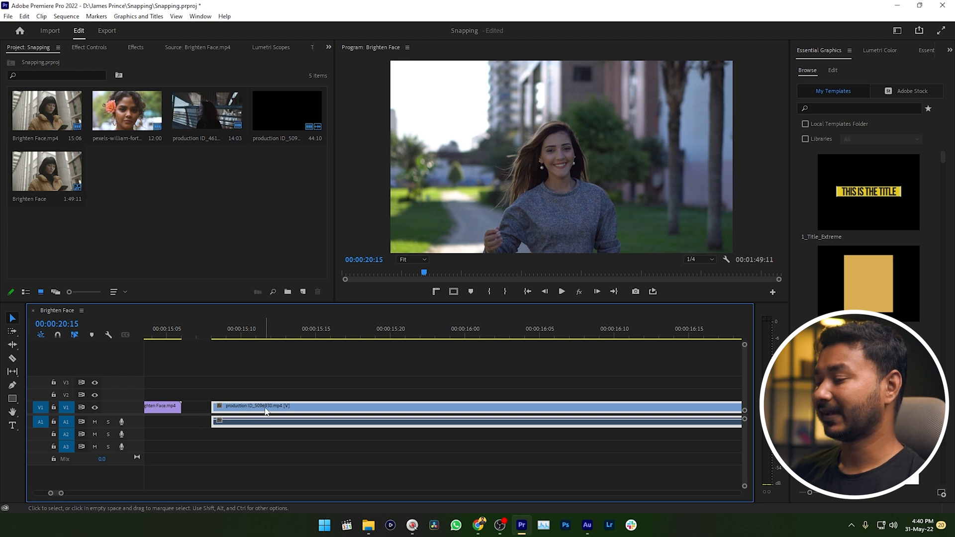
# Step: Snap production ID_5096930.mp4 flush against the end of Brighten Face.mp4
pyautogui.moveTo(265, 411); pyautogui.dragTo(238, 412)
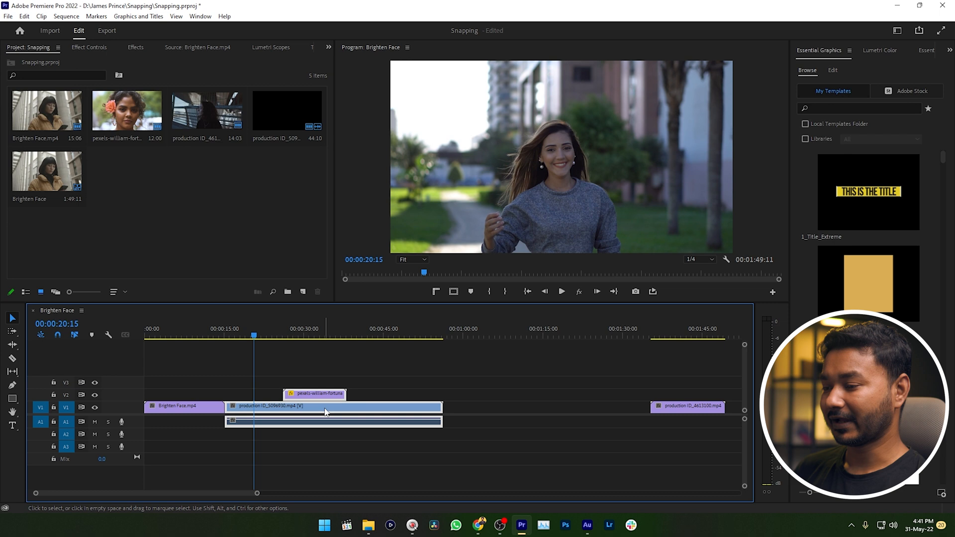
# Step: Snap production ID_4613100.mp4 against production ID_5096930.mp4, shortening the sequence to about 1:10
pyautogui.moveTo(323, 406); pyautogui.dragTo(521, 406)
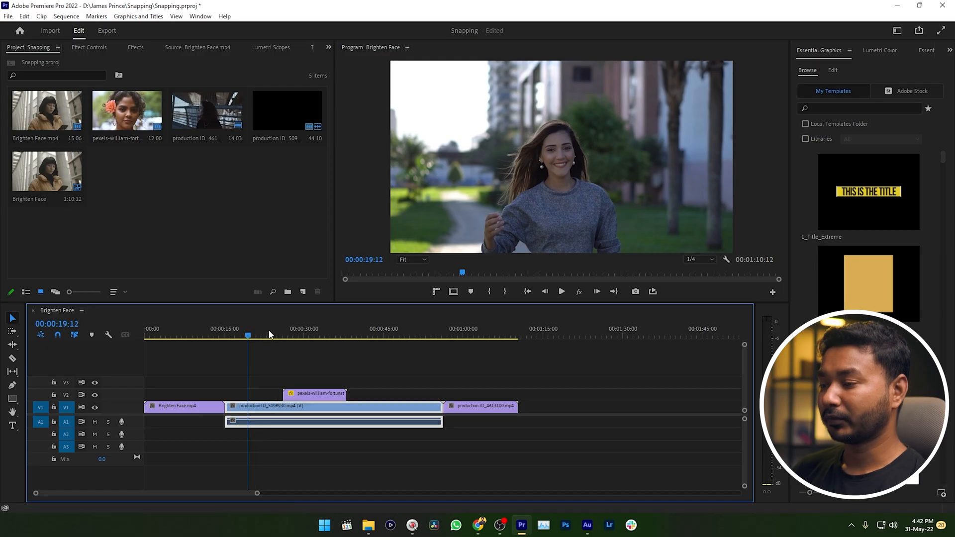
# Step: Move the playhead to 00:00:31:00 over the pexels-william overlay clip
pyautogui.click(184, 336)
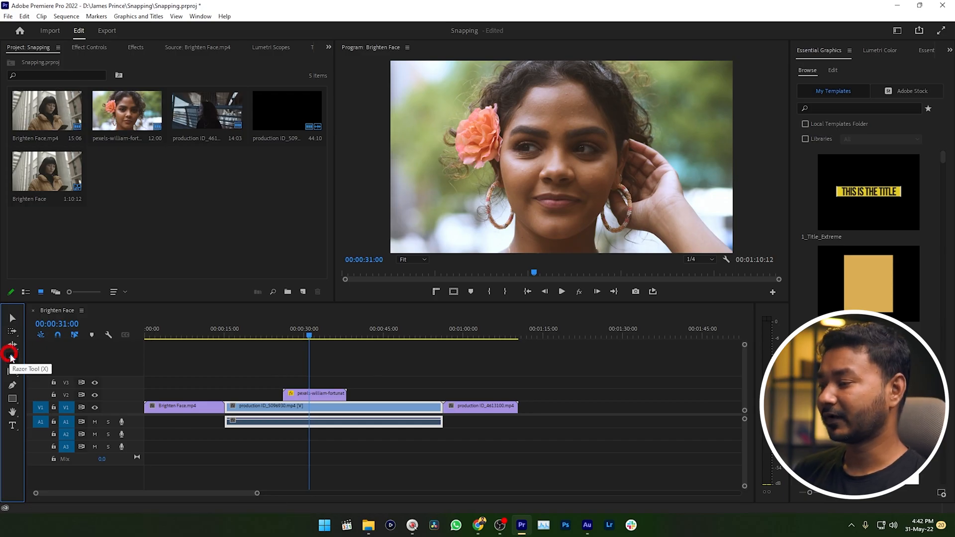
# Step: Razor production ID_5096930.mp4 where the V2 clip begins and at 00:00:31:00
pyautogui.click(12, 358)
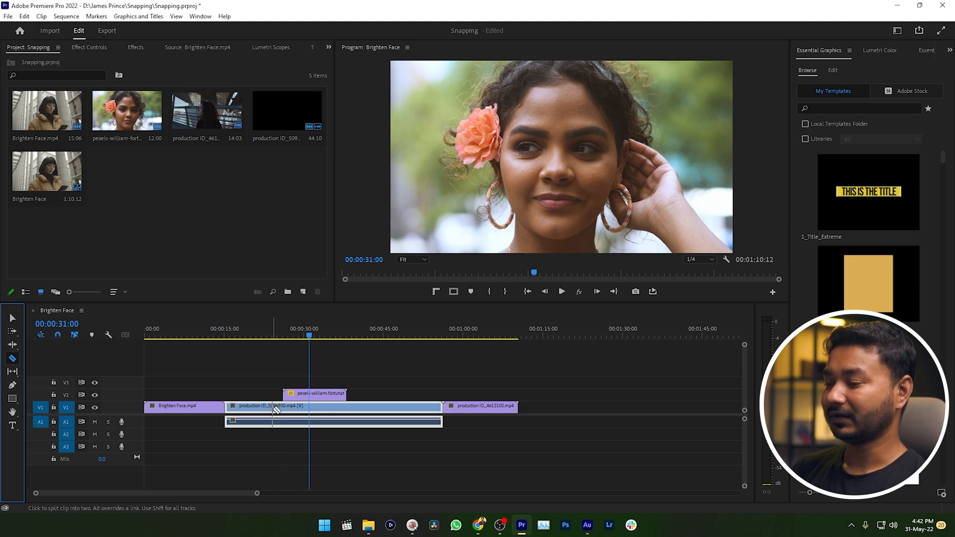
pyautogui.click(283, 408)
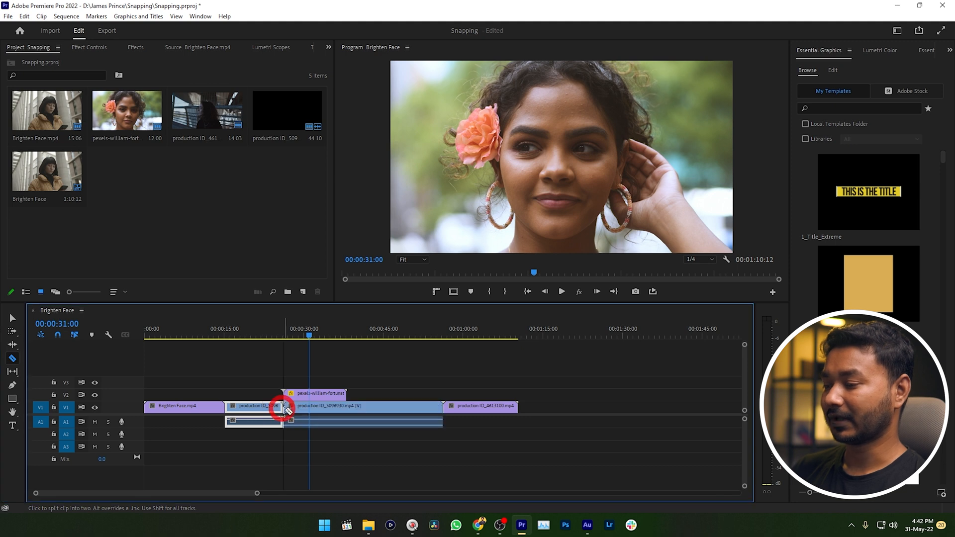
pyautogui.click(283, 408)
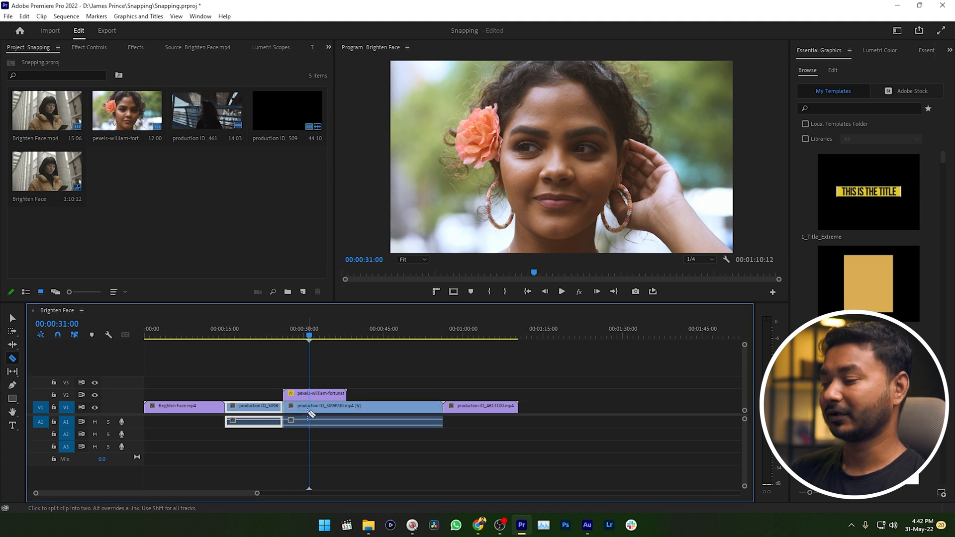